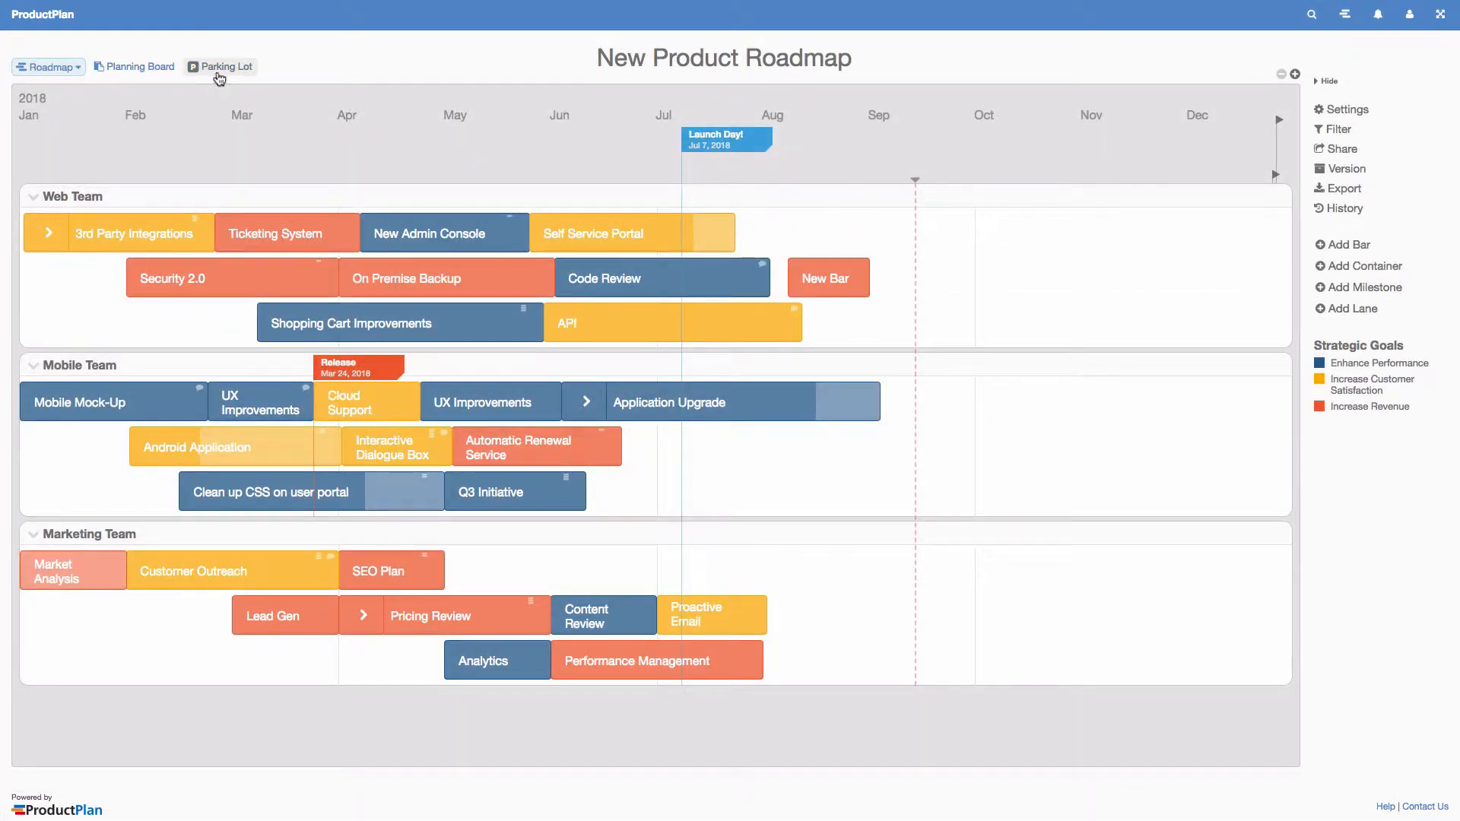
Open the Parking Lot of unscheduled items for the New Product Roadmap.
click(219, 67)
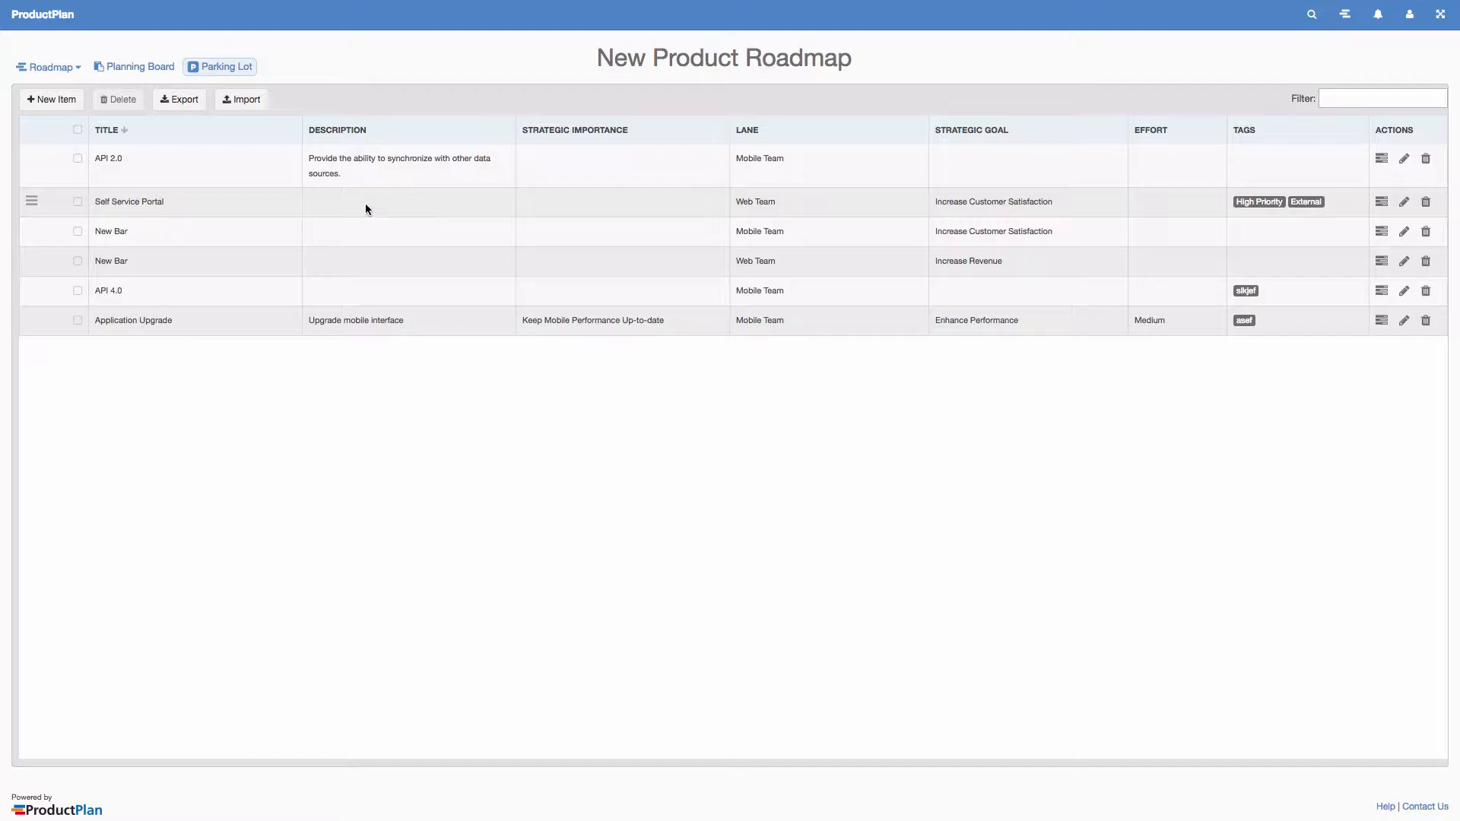
Start a parking lot import and choose Jira as the source.
click(241, 98)
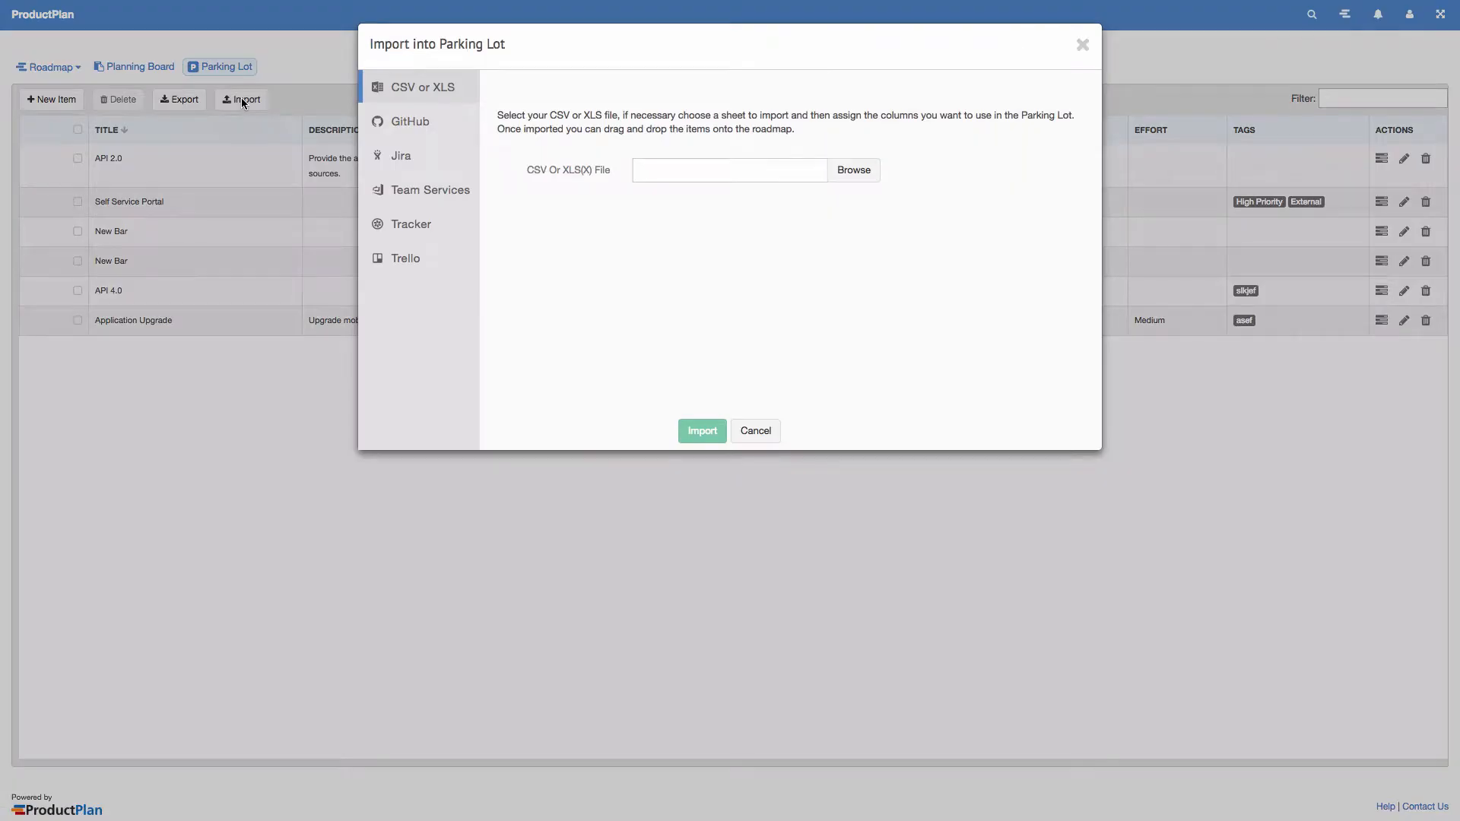
click(402, 155)
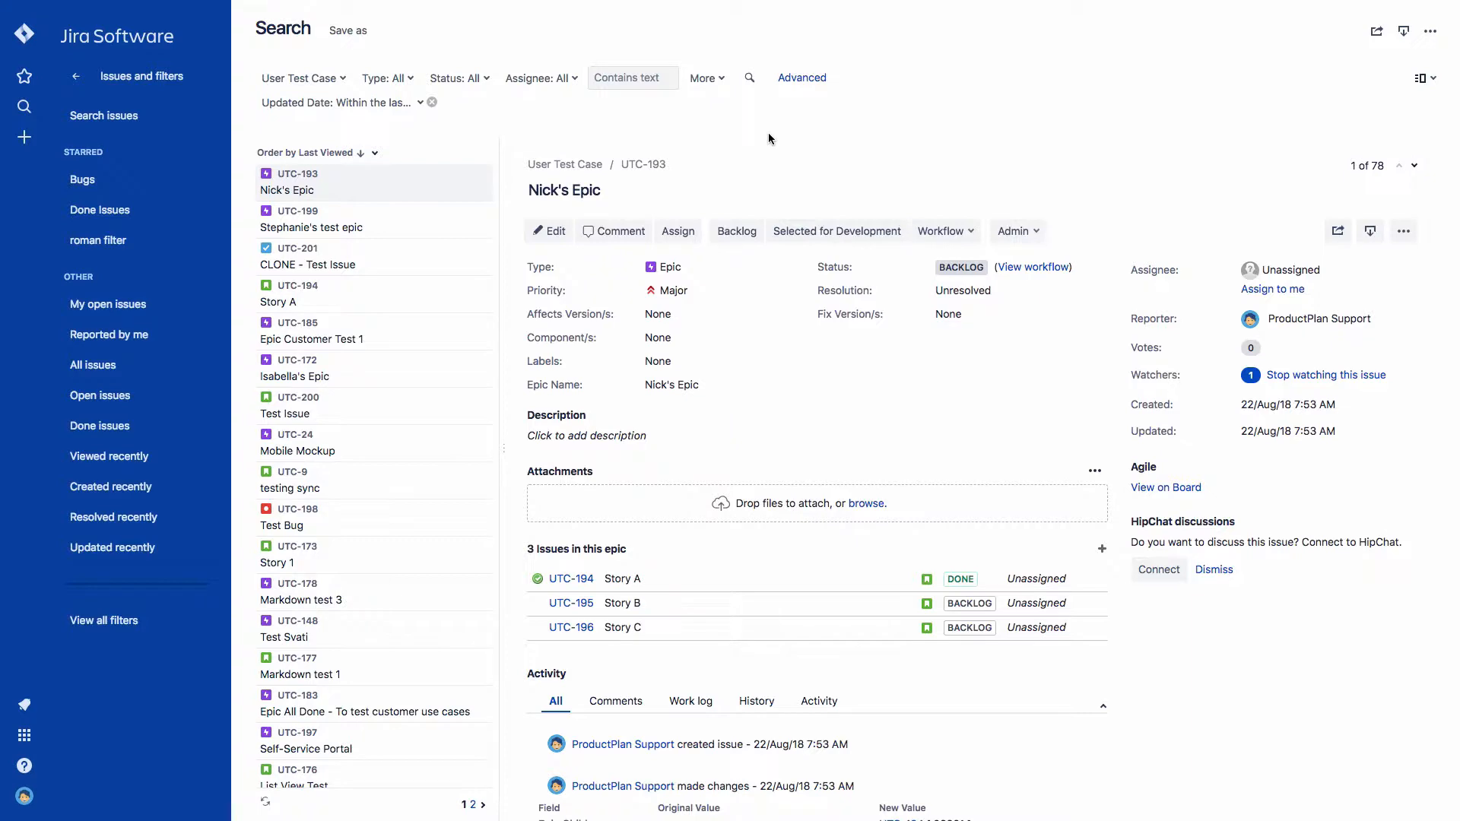
Filter the Jira search to Epic issues containing 'nick'.
click(386, 77)
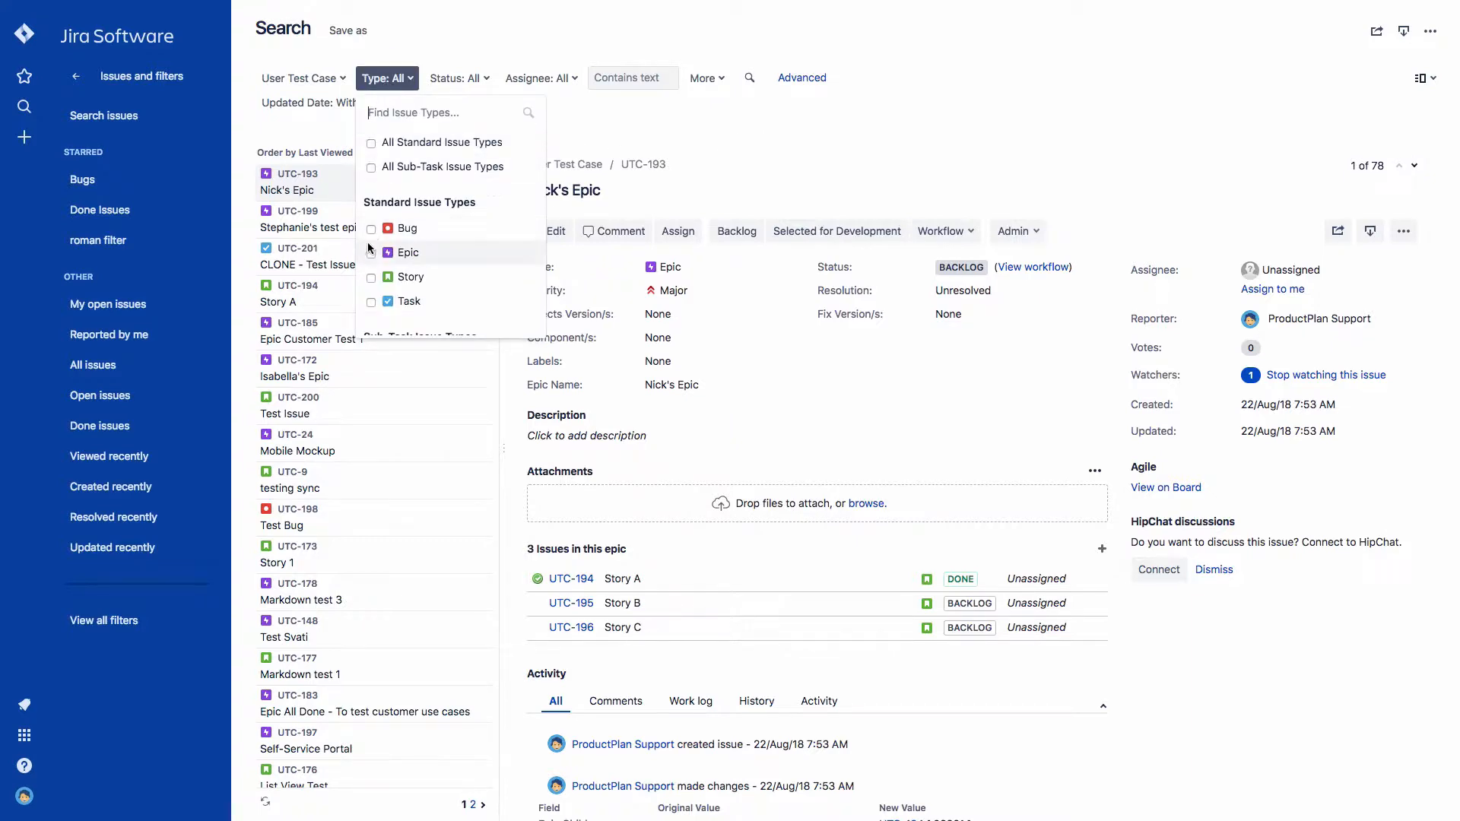
click(406, 253)
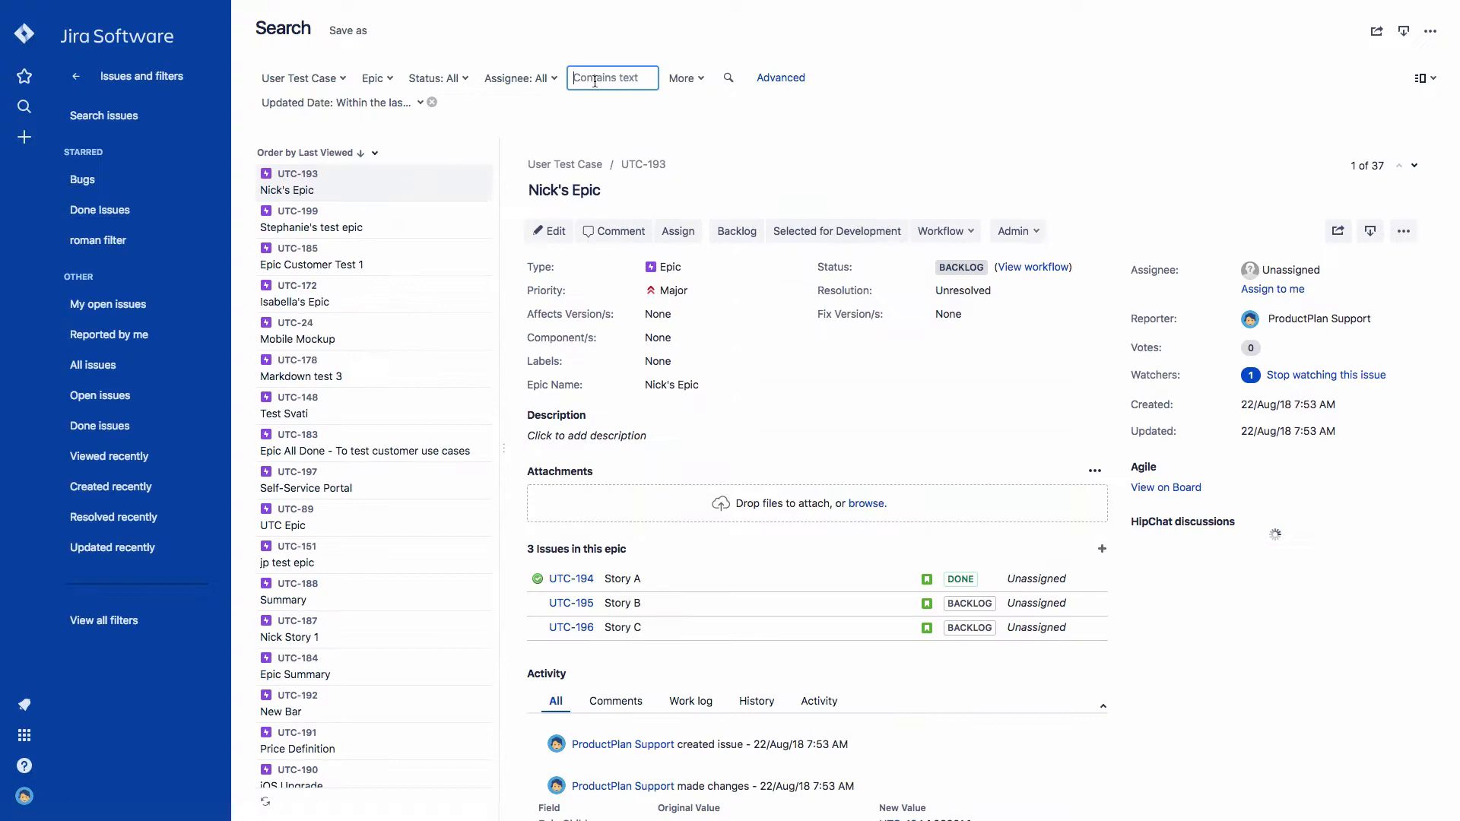
text(nick)
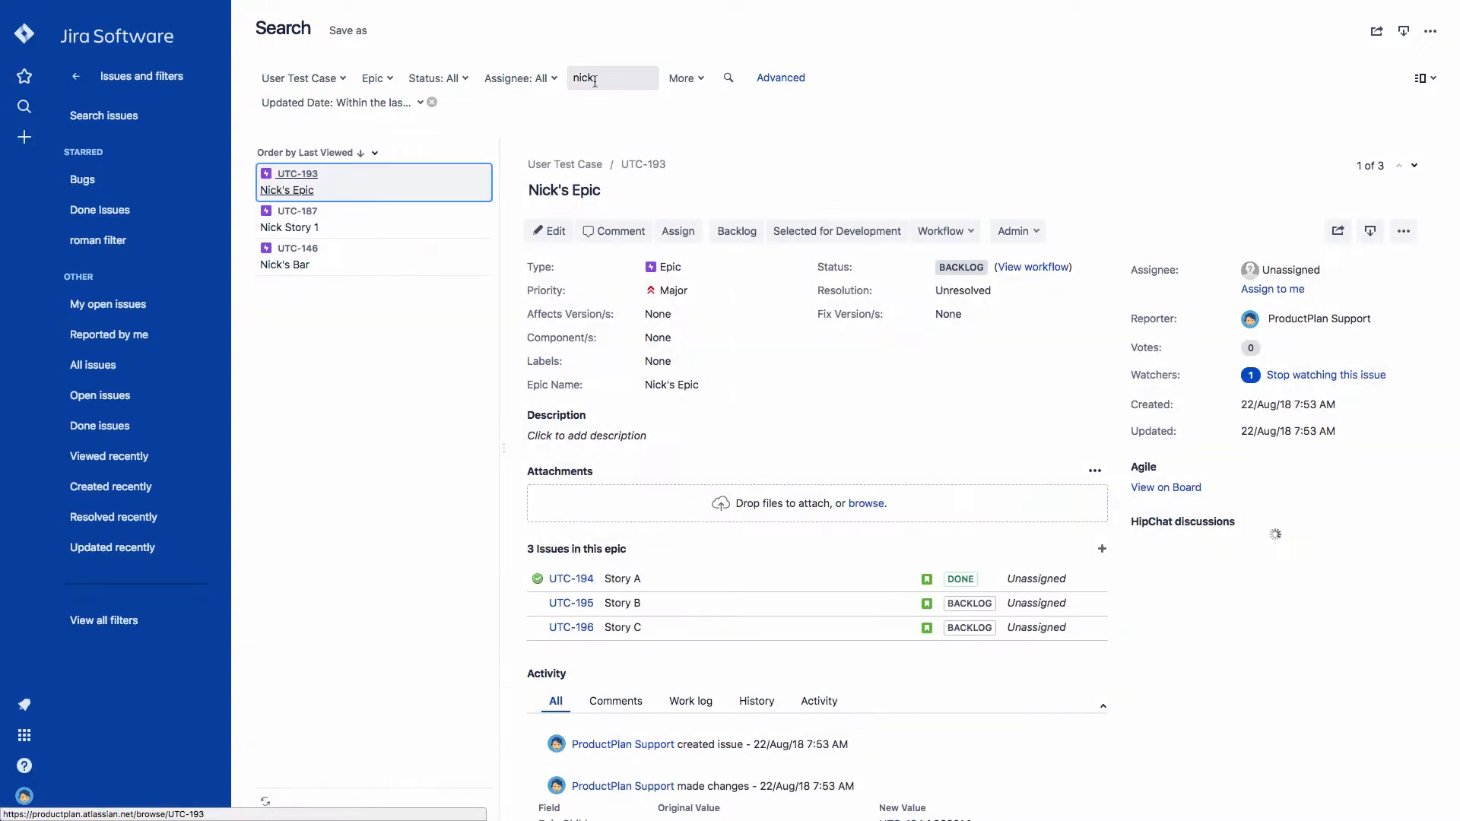
key(Backspace)
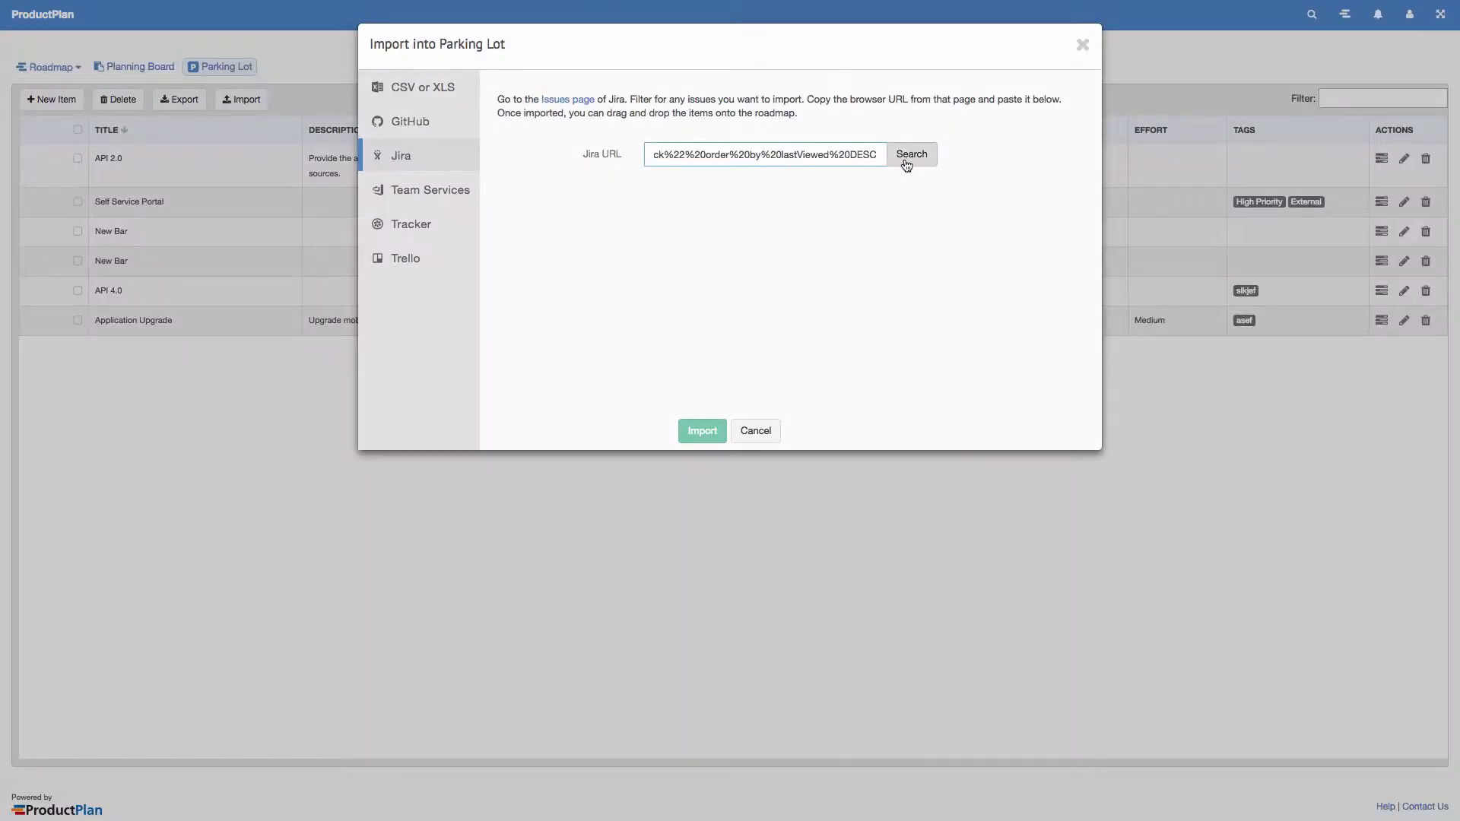
Search the pasted Jira URL and import all three Nick issues.
click(910, 154)
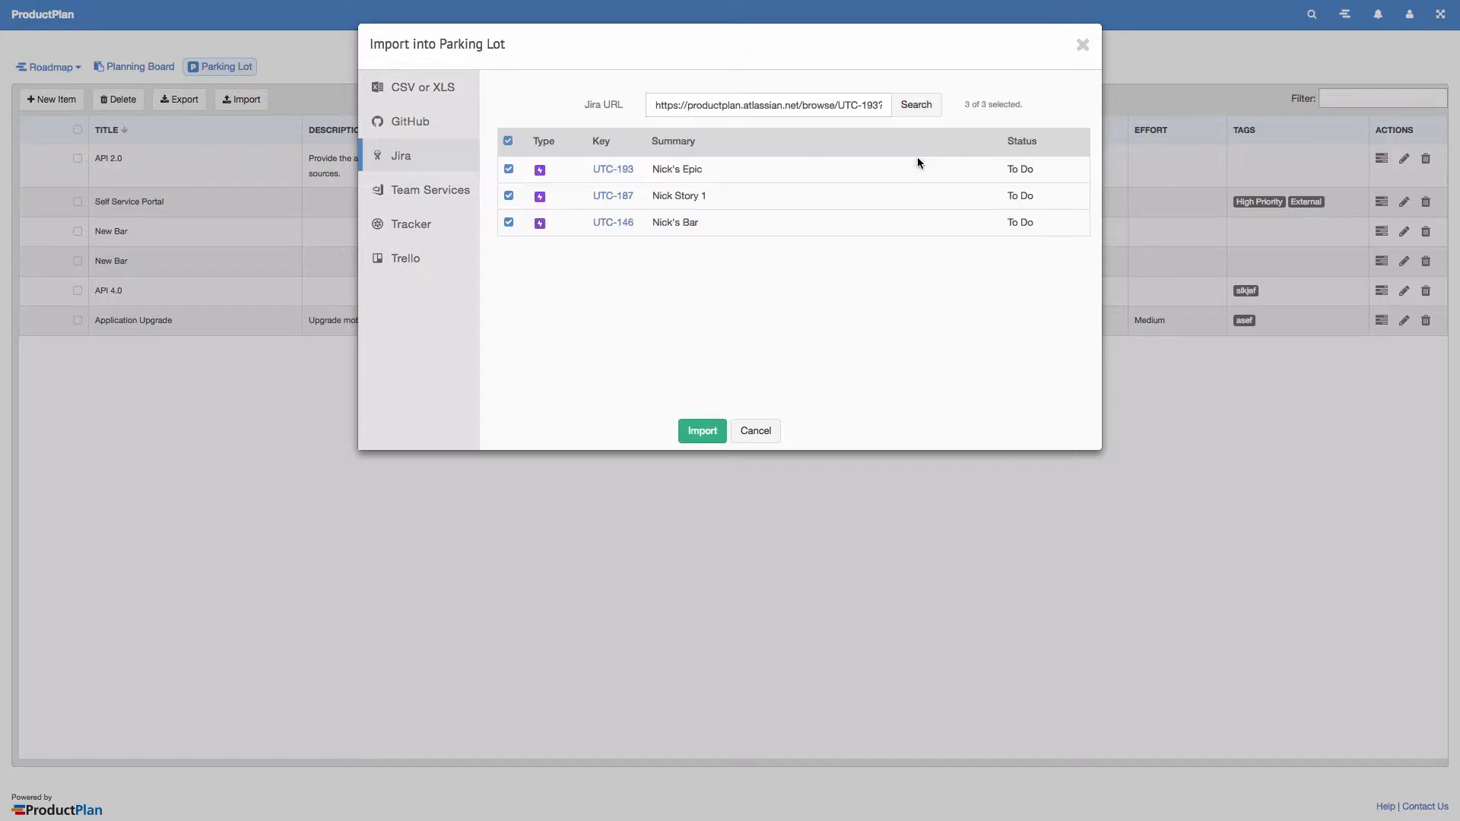
click(702, 430)
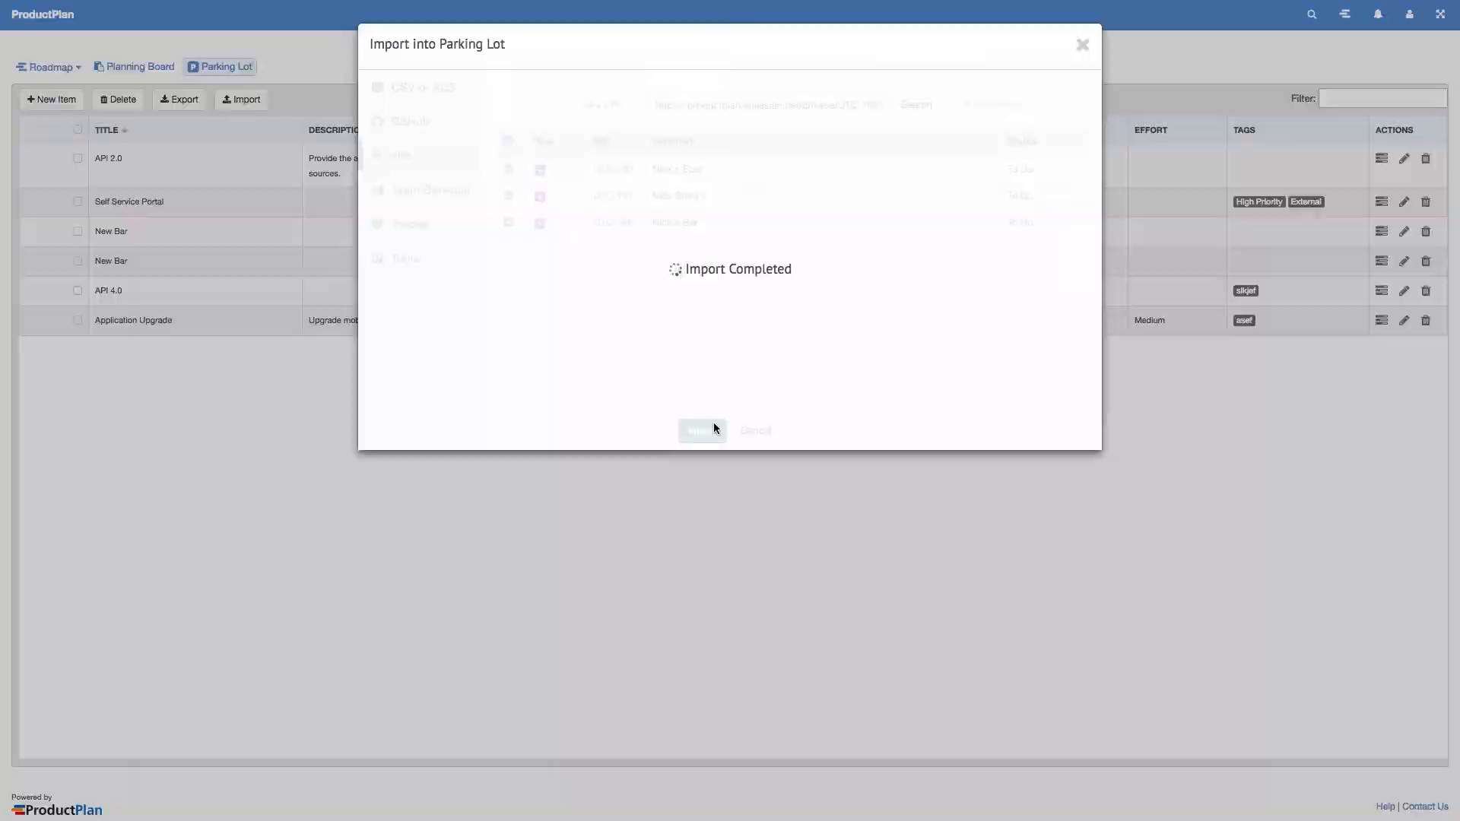
Close the import, edit Nick's Epic and follow its Jira link.
click(701, 430)
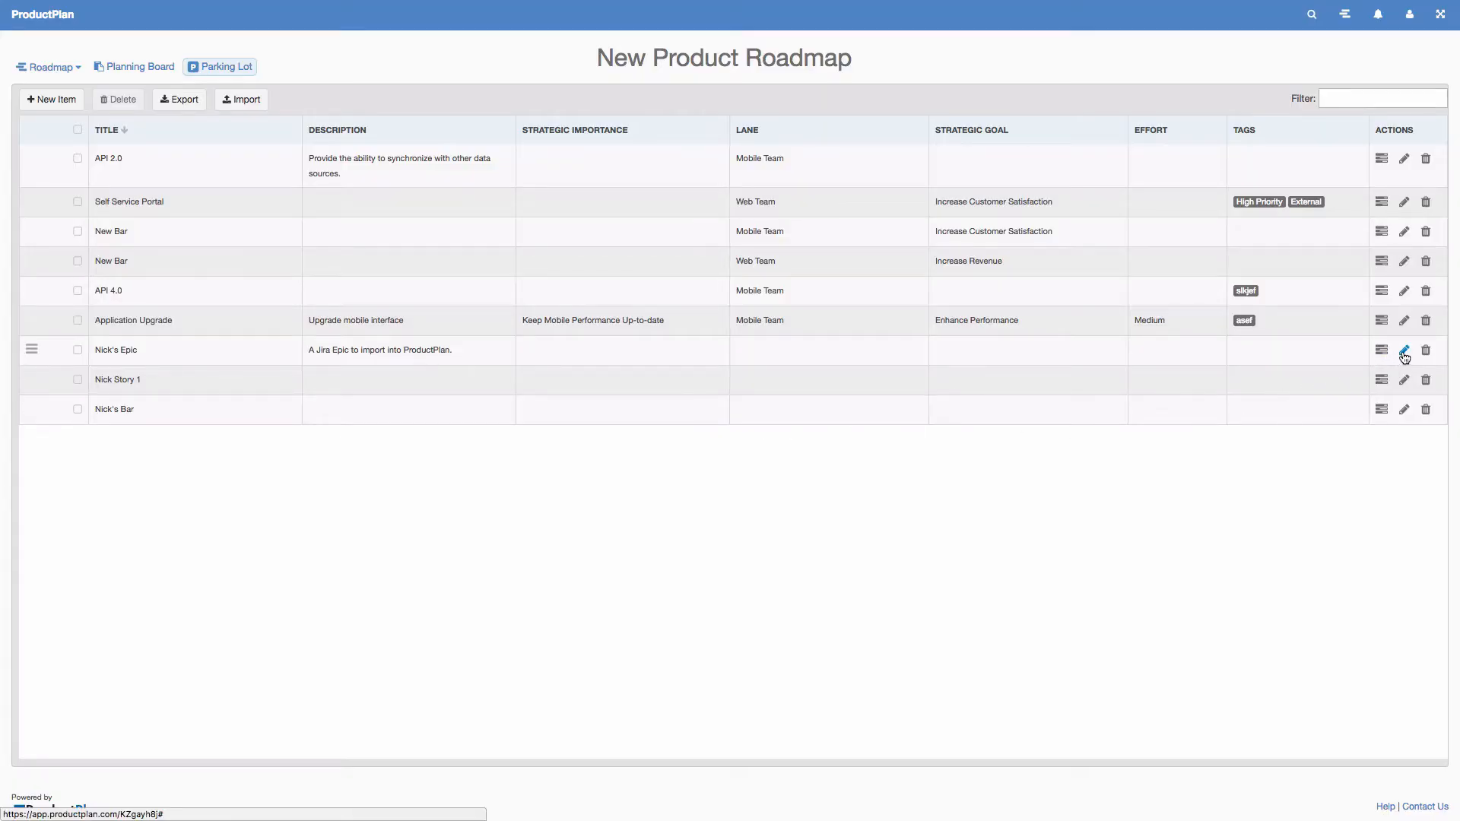
click(1405, 349)
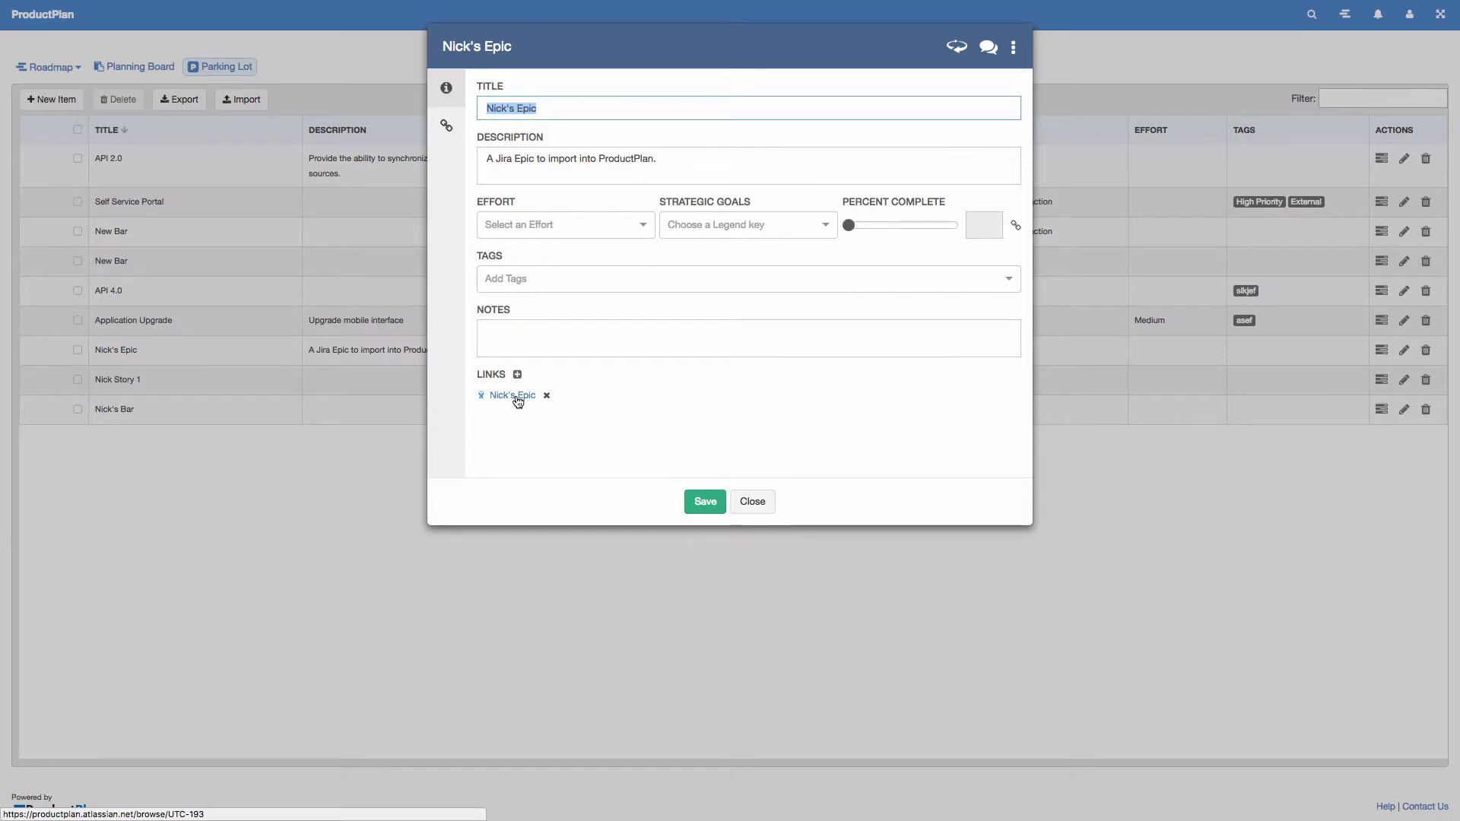
click(752, 501)
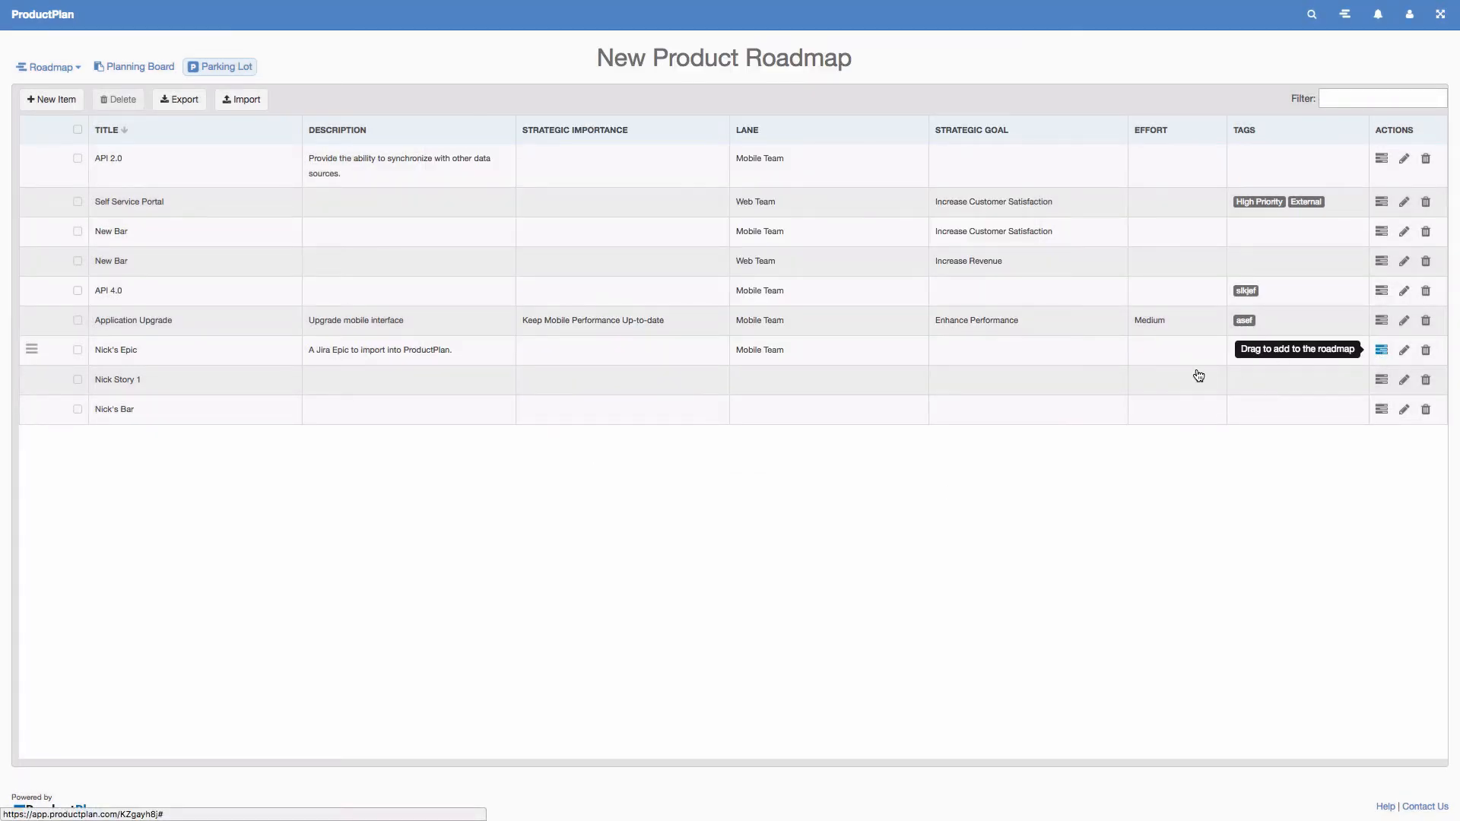
Add Nick's Epic to the Mobile Team lane, then check its bar details and Jira link.
click(46, 66)
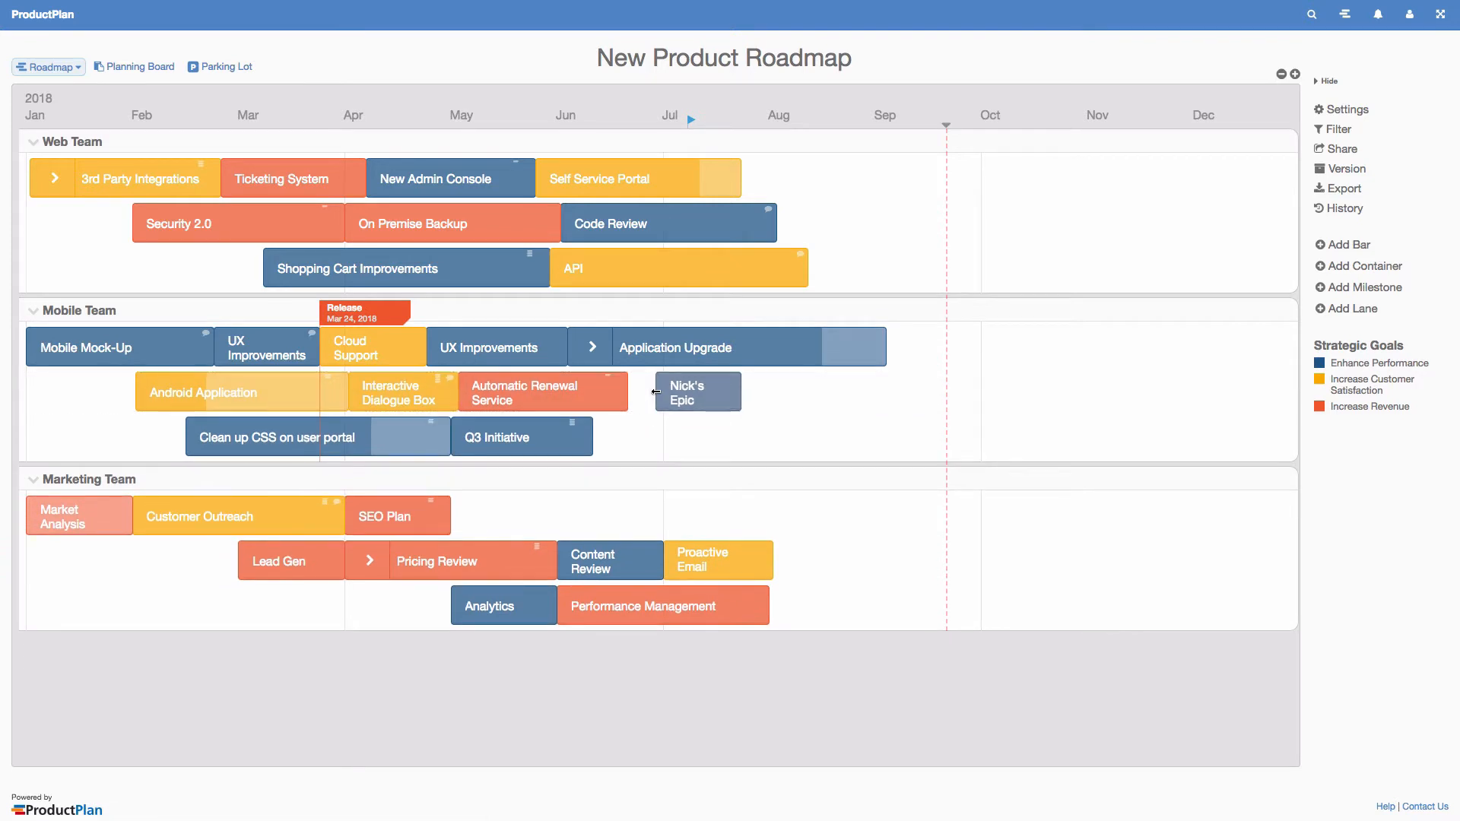
click(696, 390)
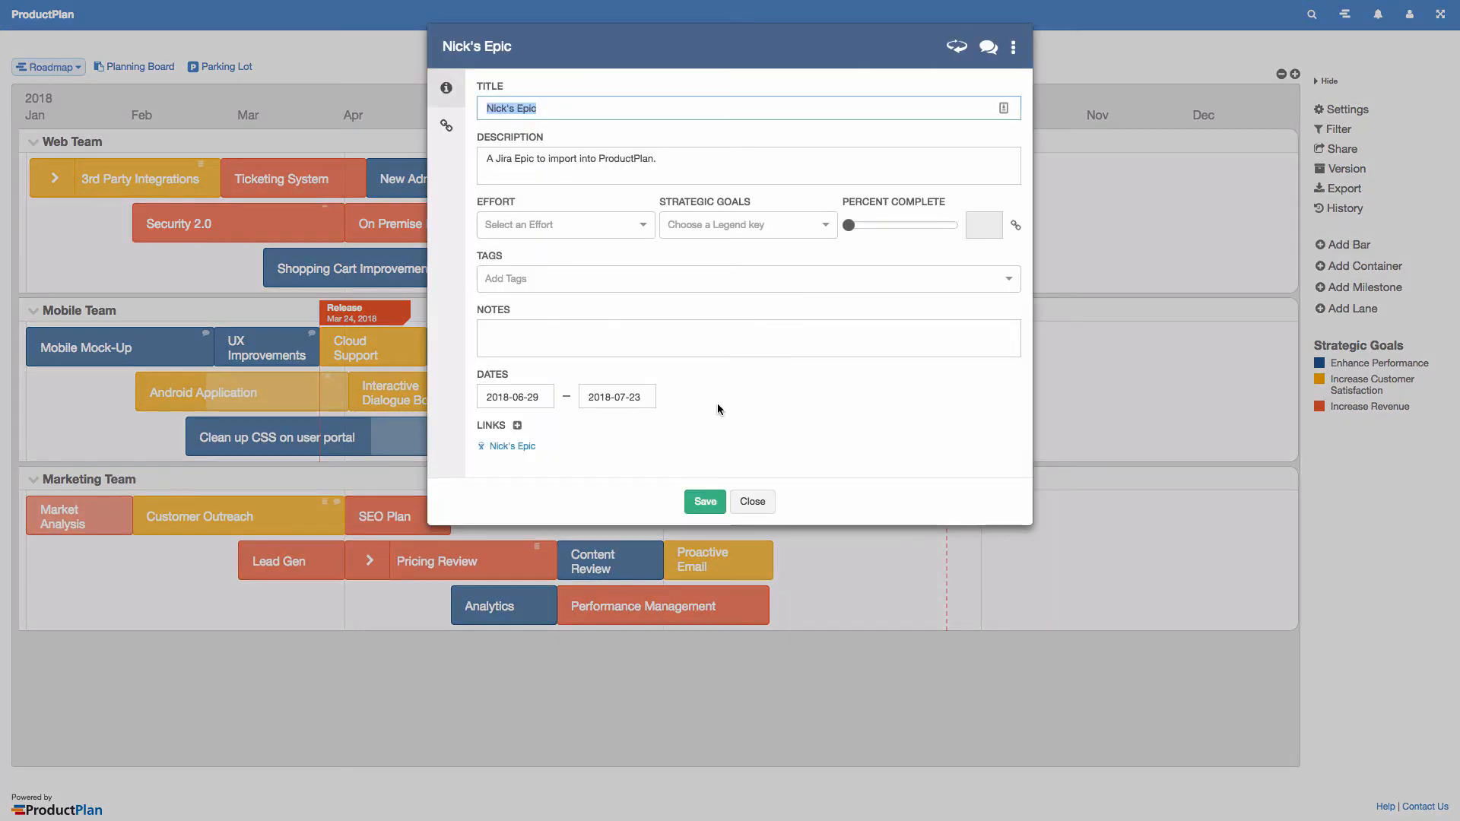
mouse_move(511, 446)
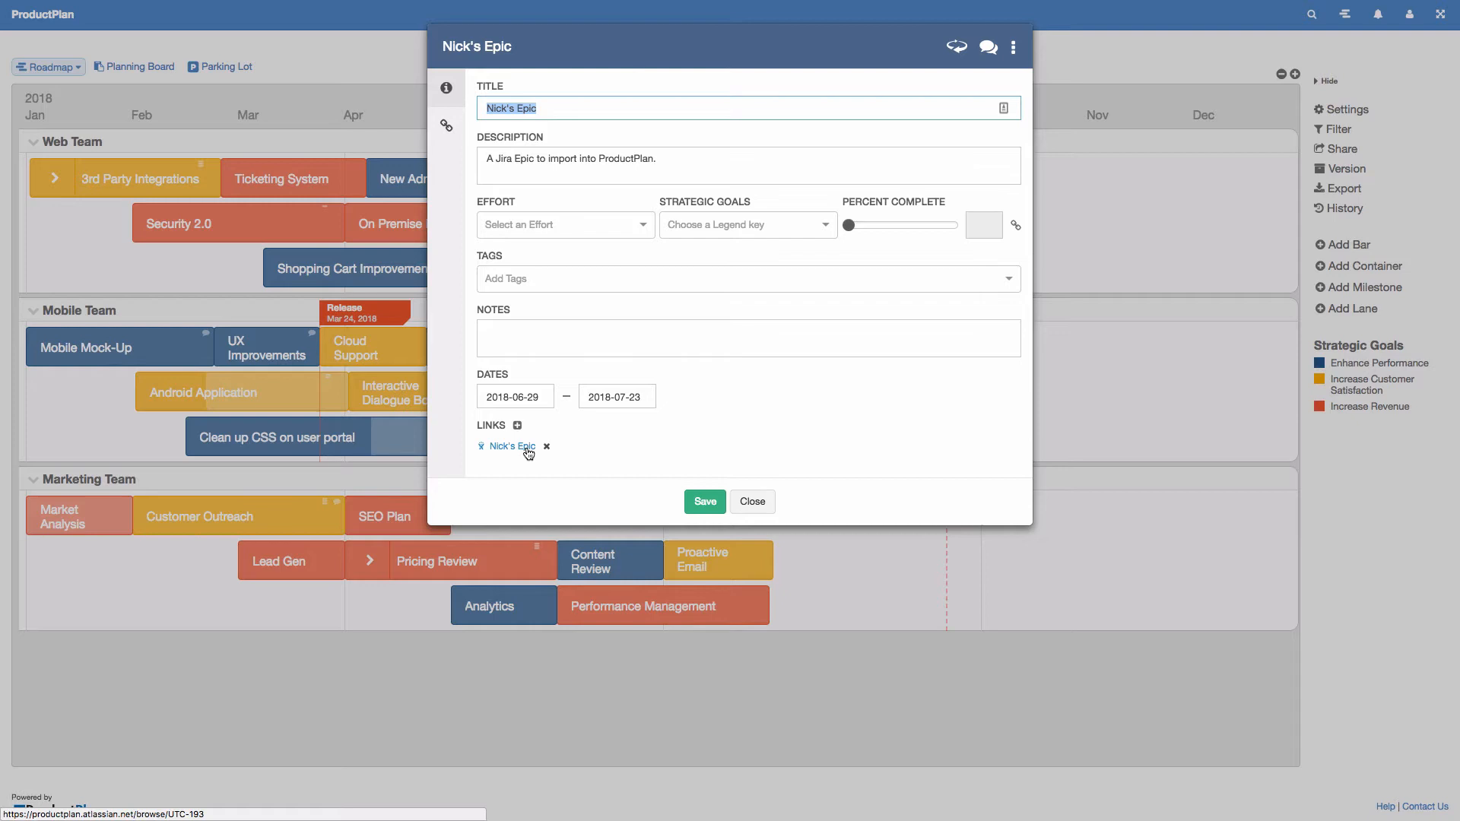
click(751, 501)
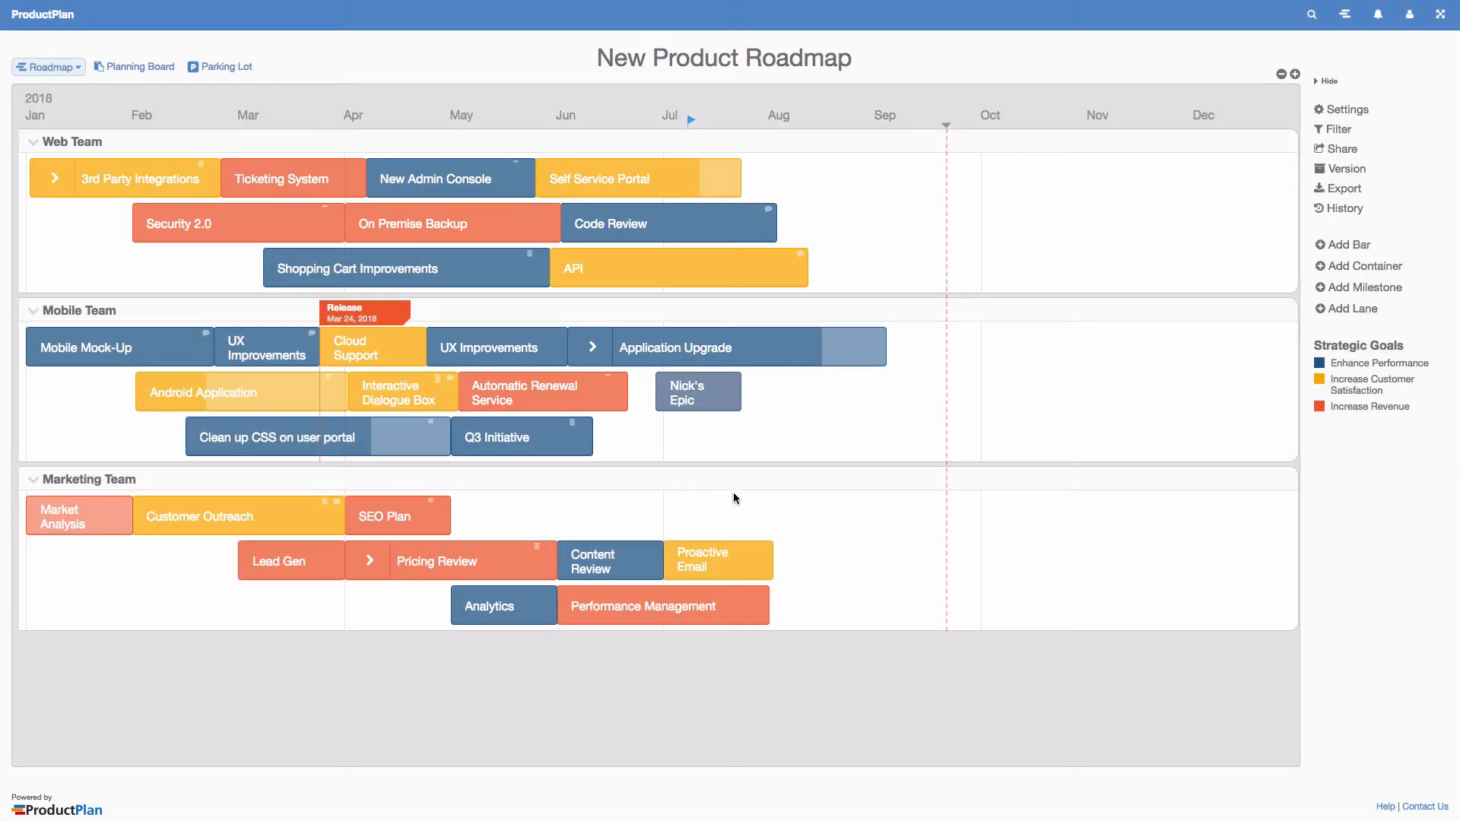